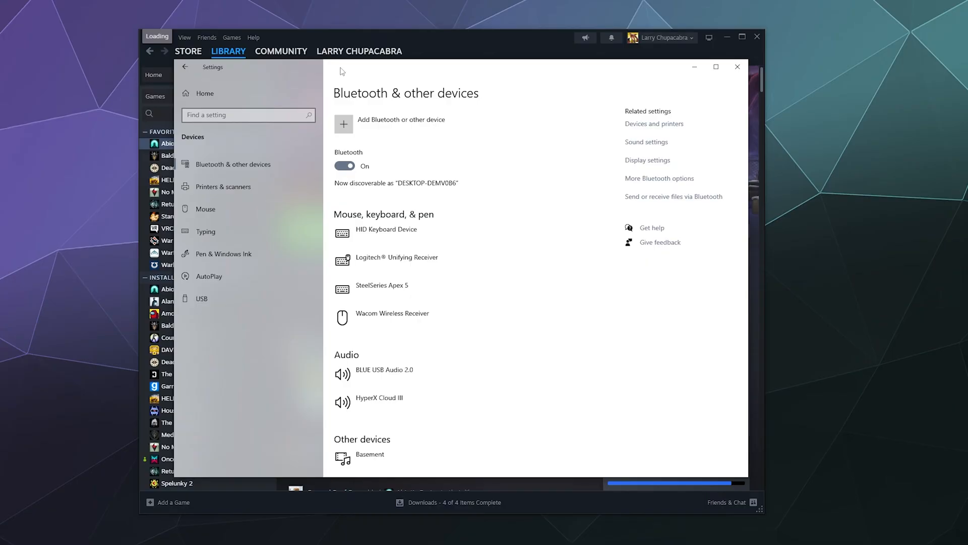
{"action": "mouse_move", "coordinate": [331, 69]}
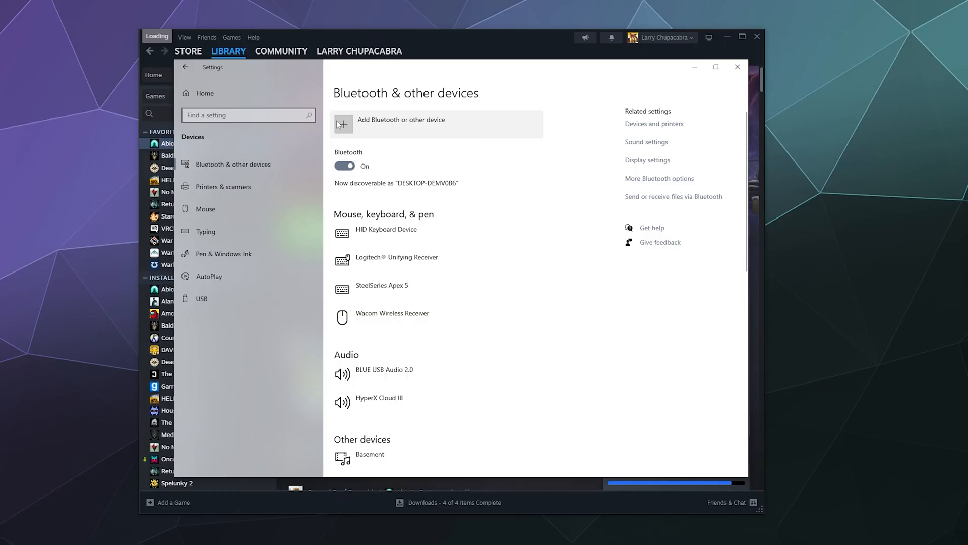
{"action": "mouse_move", "coordinate": [390, 116]}
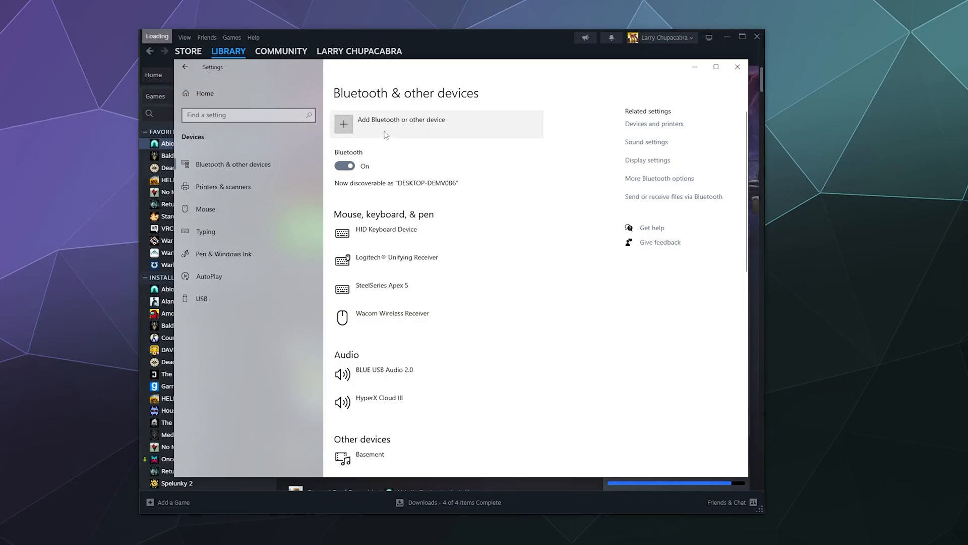
Step: Pair the Wireless Controller as a new Bluetooth device and dismiss the ready-to-go confirmation
{"action": "left_click", "coordinate": [401, 123]}
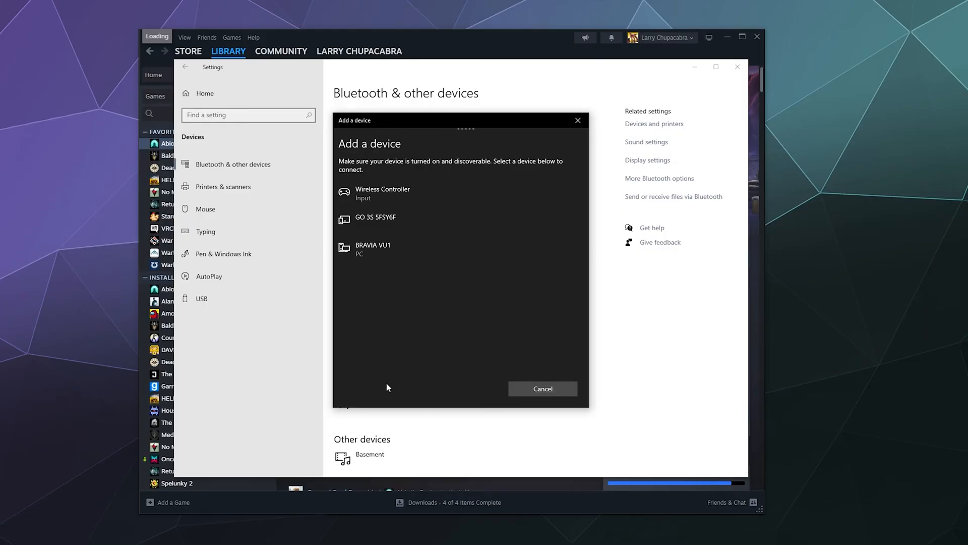
{"action": "mouse_move", "coordinate": [382, 203]}
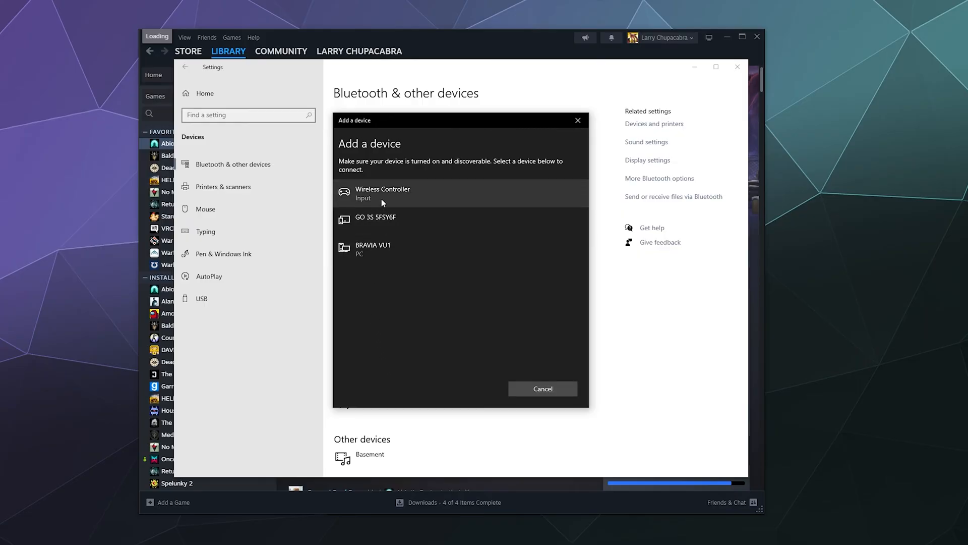
{"action": "left_click", "coordinate": [383, 193]}
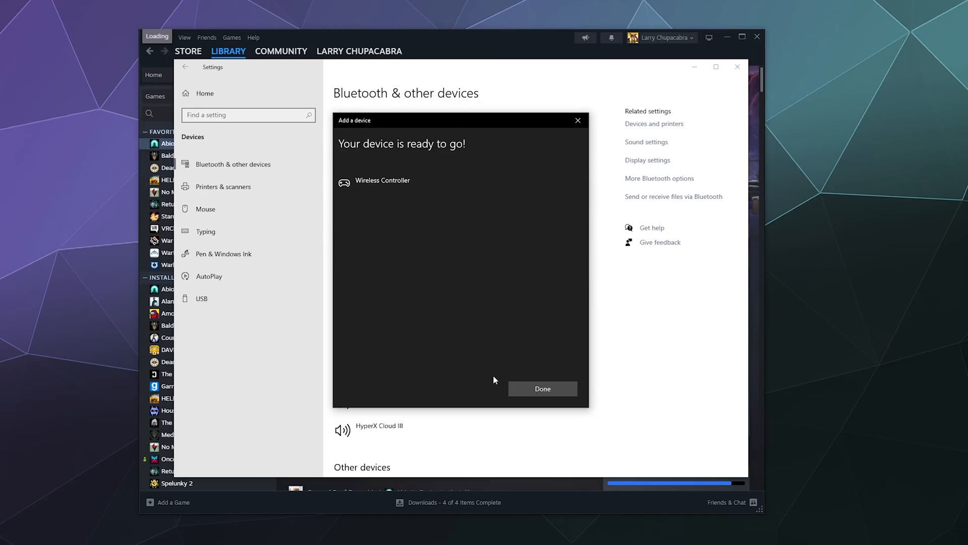
{"action": "left_click", "coordinate": [543, 389]}
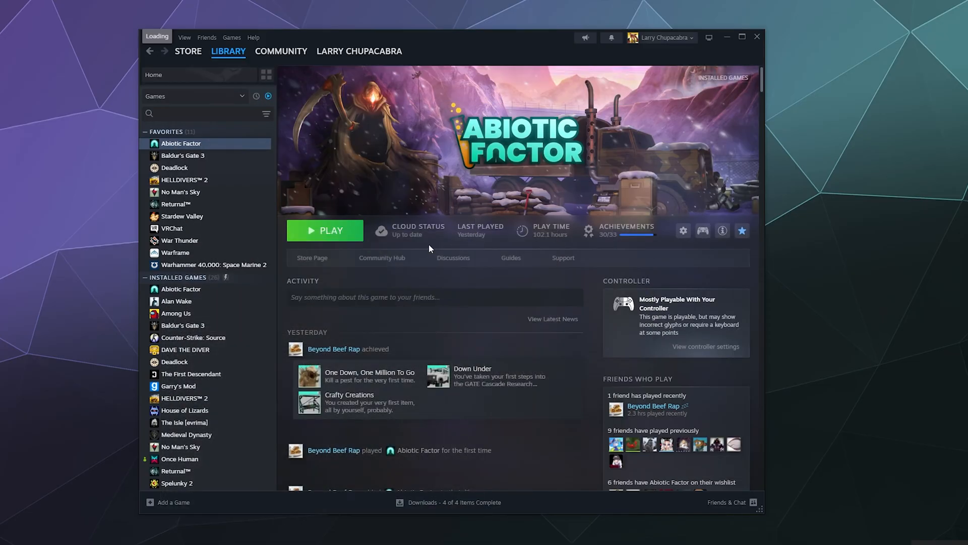
{"action": "mouse_move", "coordinate": [321, 132]}
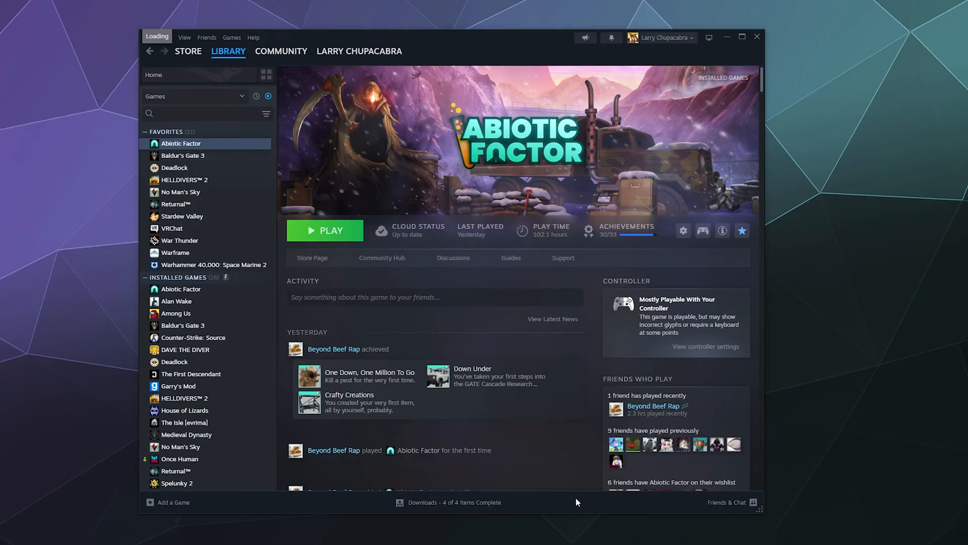
{"action": "mouse_move", "coordinate": [502, 388]}
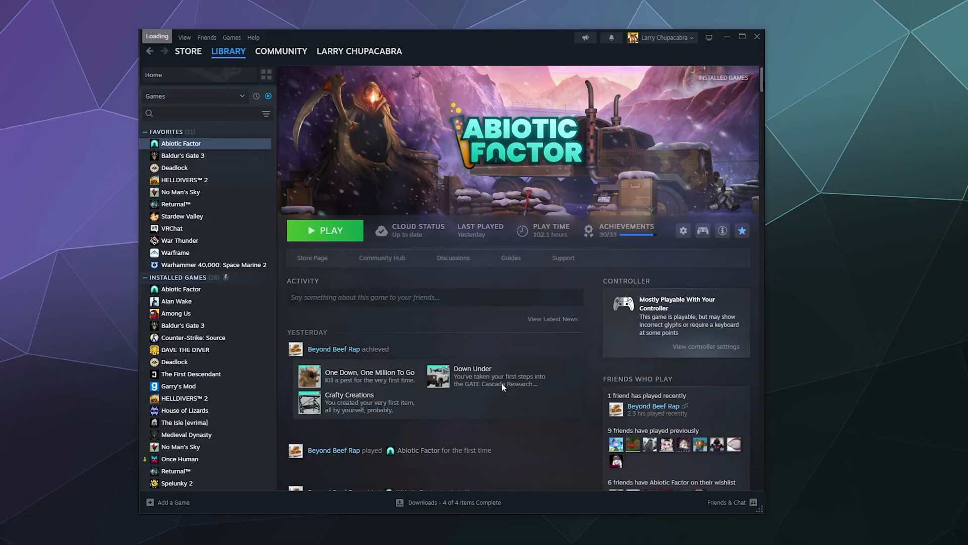
{"action": "mouse_move", "coordinate": [425, 39]}
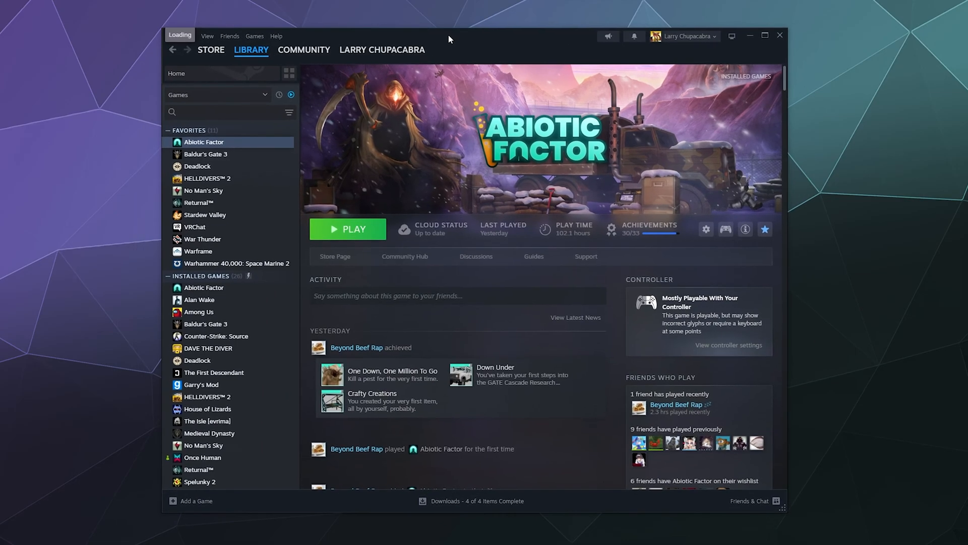
{"action": "mouse_move", "coordinate": [317, 262]}
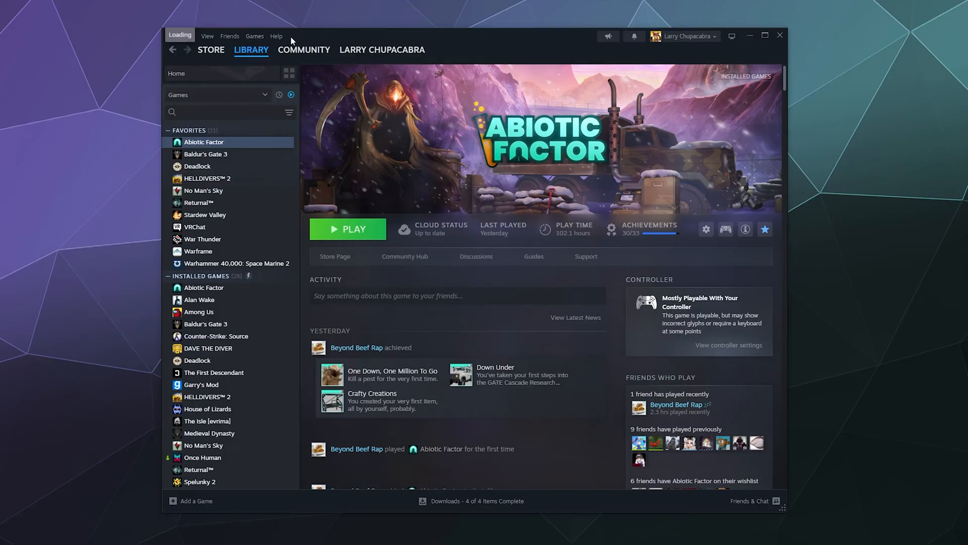
{"action": "mouse_move", "coordinate": [255, 36]}
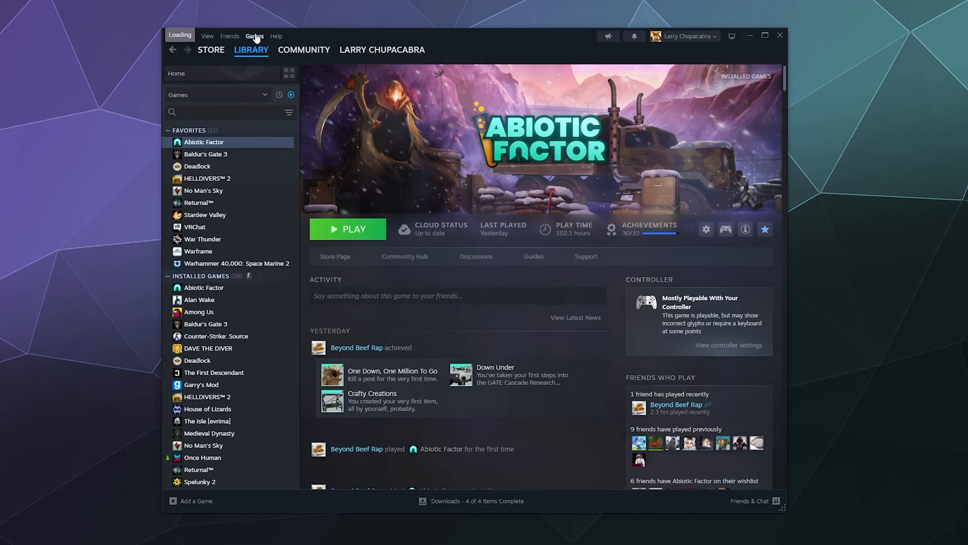
Step: From the Games menu, add Epic Games Launcher as a non-Steam game, finding it by searching 'ep'
{"action": "left_click", "coordinate": [256, 36]}
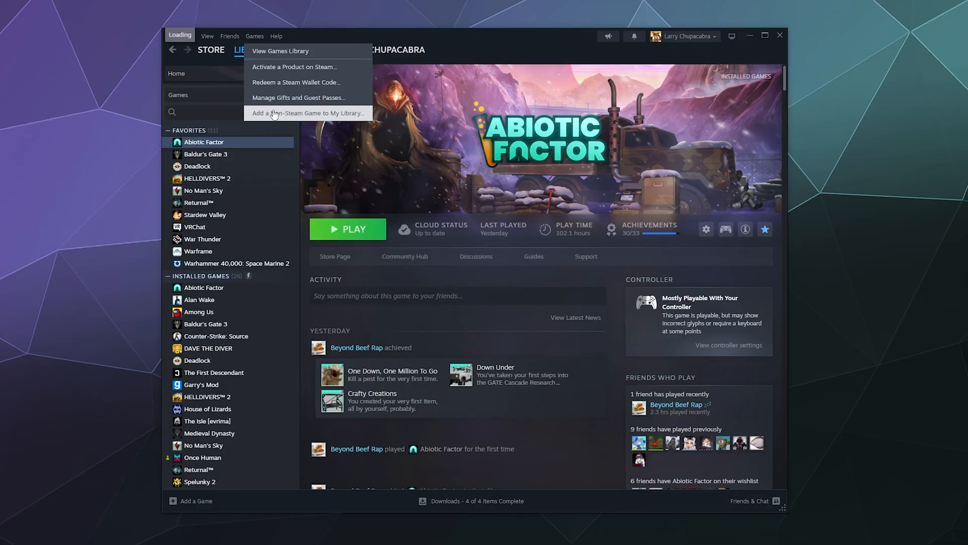
{"action": "mouse_move", "coordinate": [312, 114]}
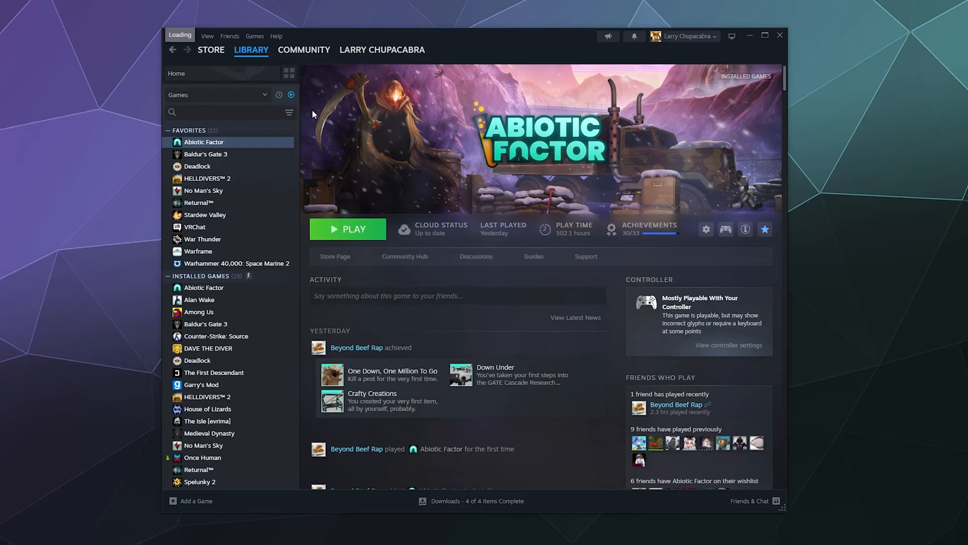
{"action": "left_click", "coordinate": [195, 500]}
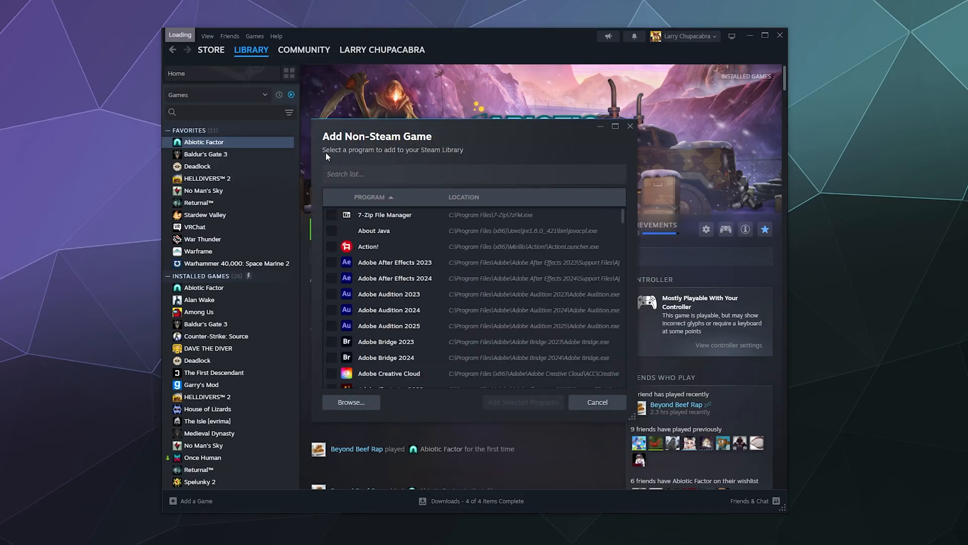
{"action": "mouse_move", "coordinate": [400, 275]}
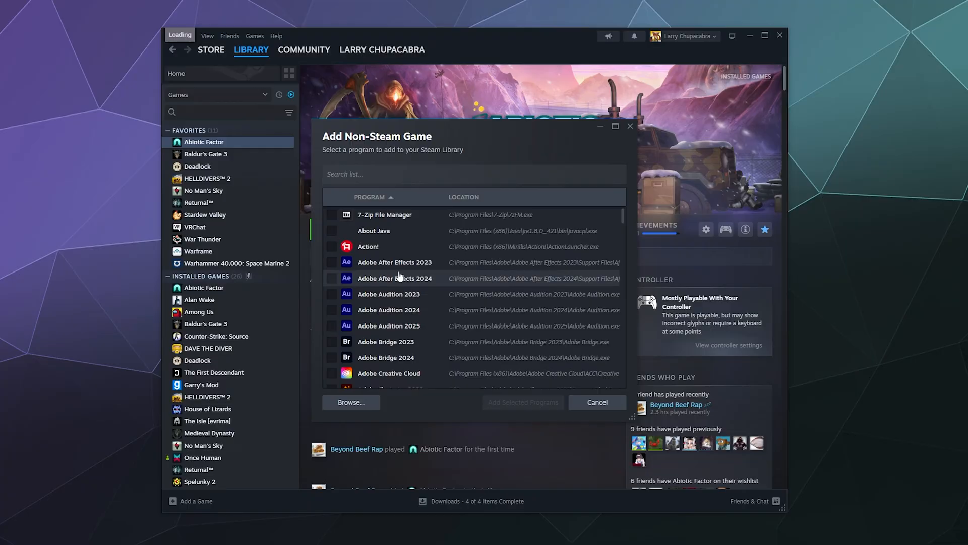
{"action": "left_click", "coordinate": [371, 173]}
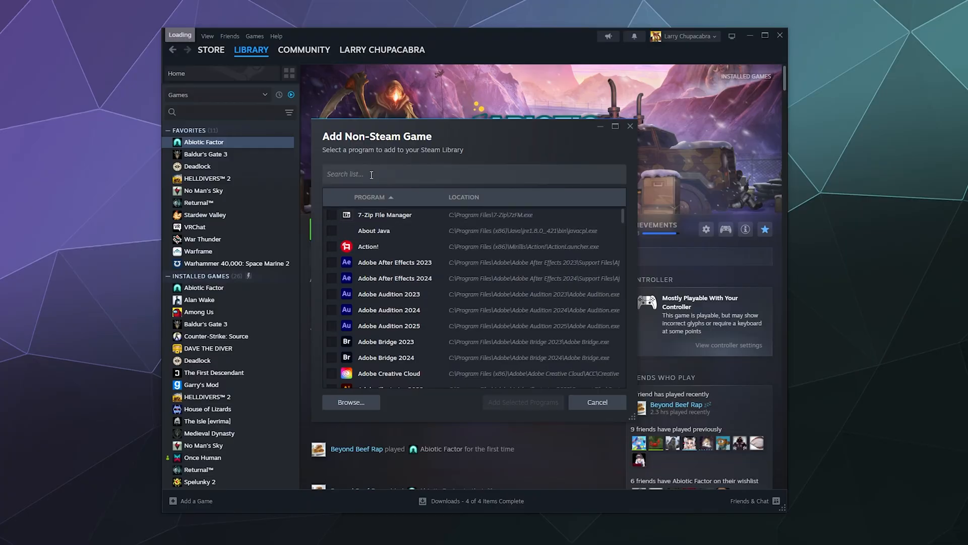
{"action": "type", "text": "epic"}
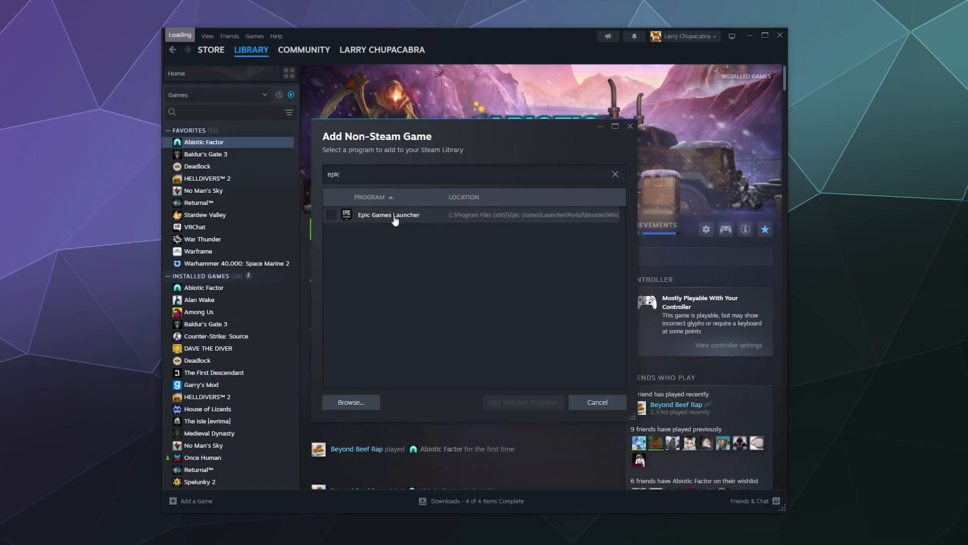
{"action": "left_click", "coordinate": [331, 215]}
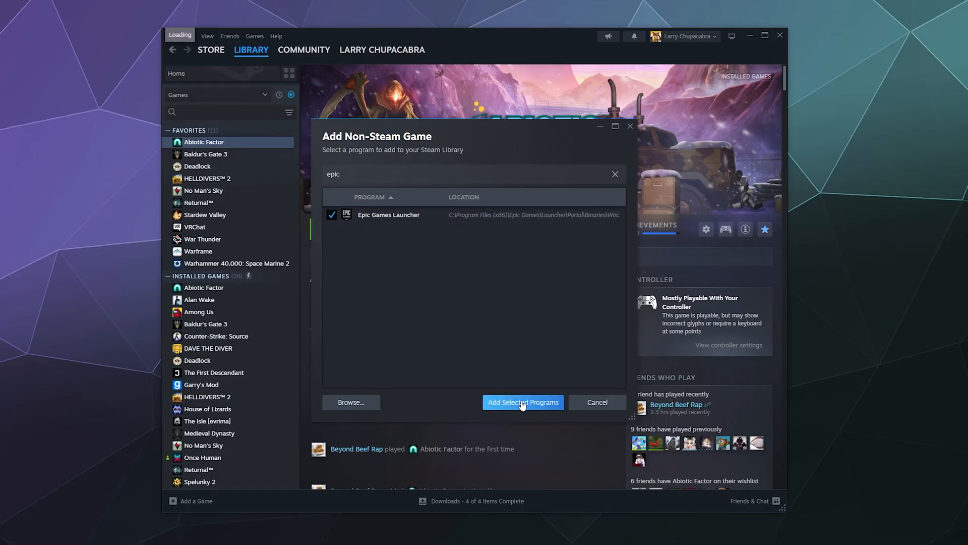
{"action": "left_click", "coordinate": [522, 401]}
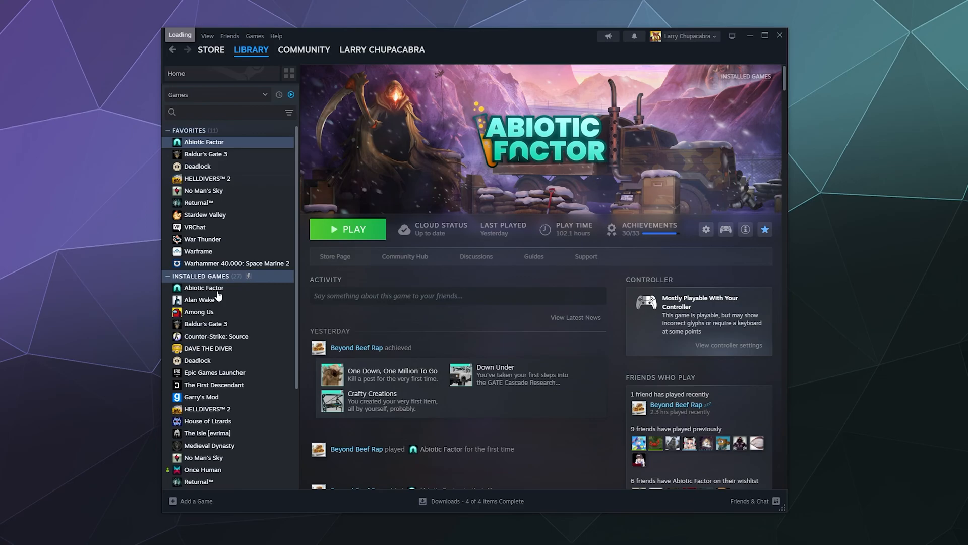
Step: Launch Epic Games Launcher from its Steam library page
{"action": "left_click", "coordinate": [214, 372]}
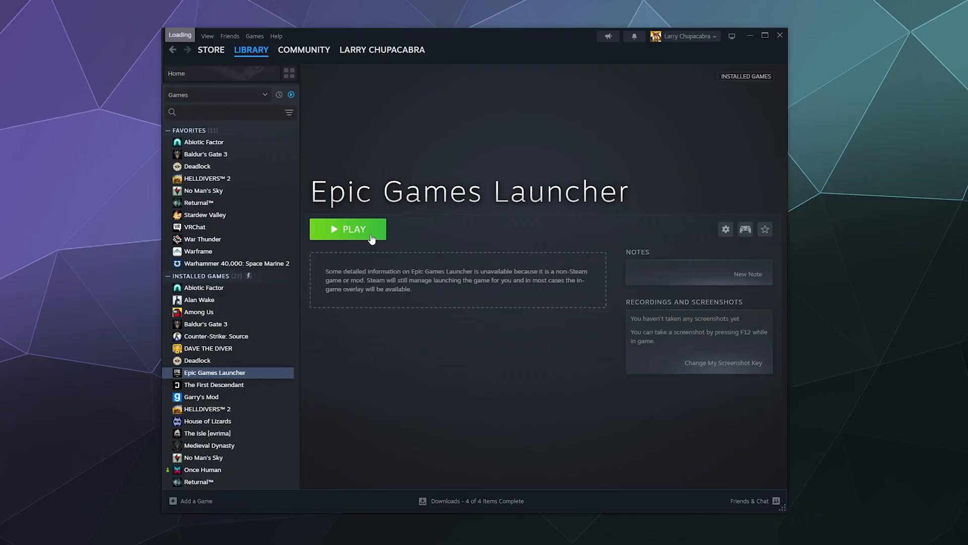
{"action": "left_click", "coordinate": [348, 229]}
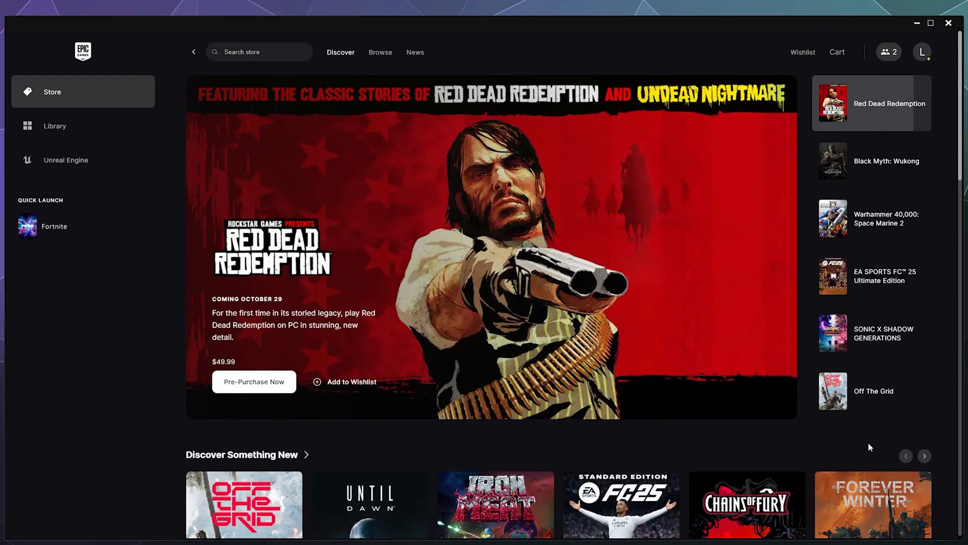
Step: Start Fortnite from Quick Launch in the Epic Games Launcher sidebar
{"action": "left_click", "coordinate": [872, 160]}
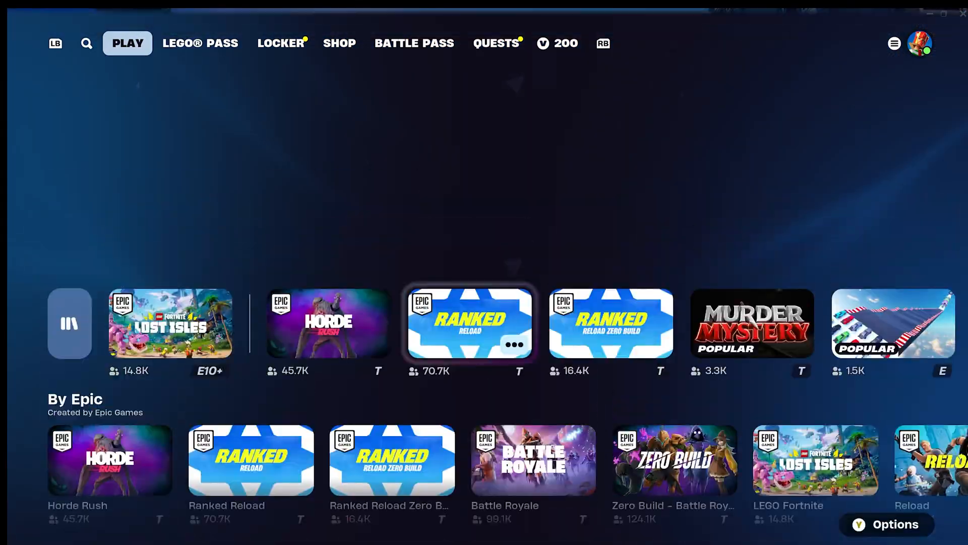
Step: From the Fortnite lobby's sidebar menu, request to exit the game, bringing up the confirmation
{"action": "scroll", "scroll_direction": "down", "scroll_amount": 3}
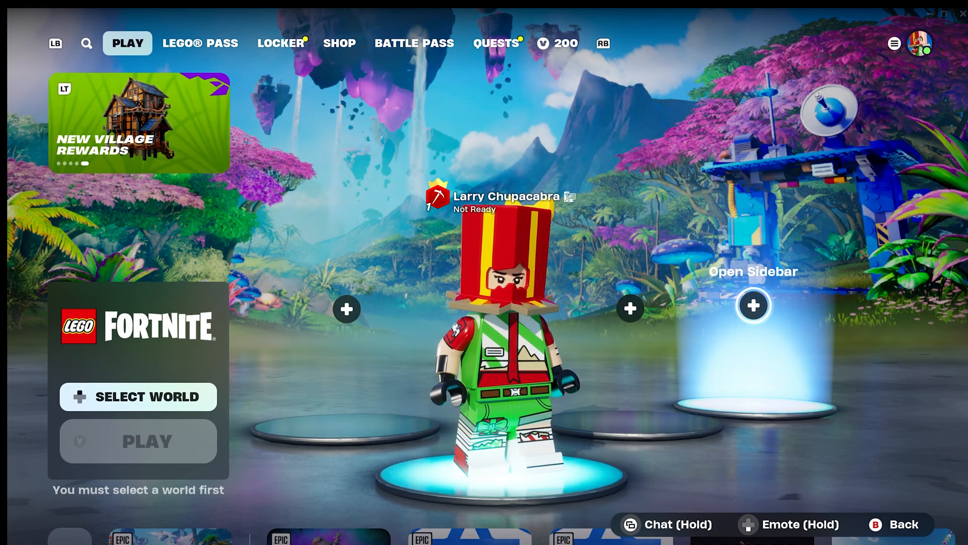
{"action": "left_click", "coordinate": [755, 306]}
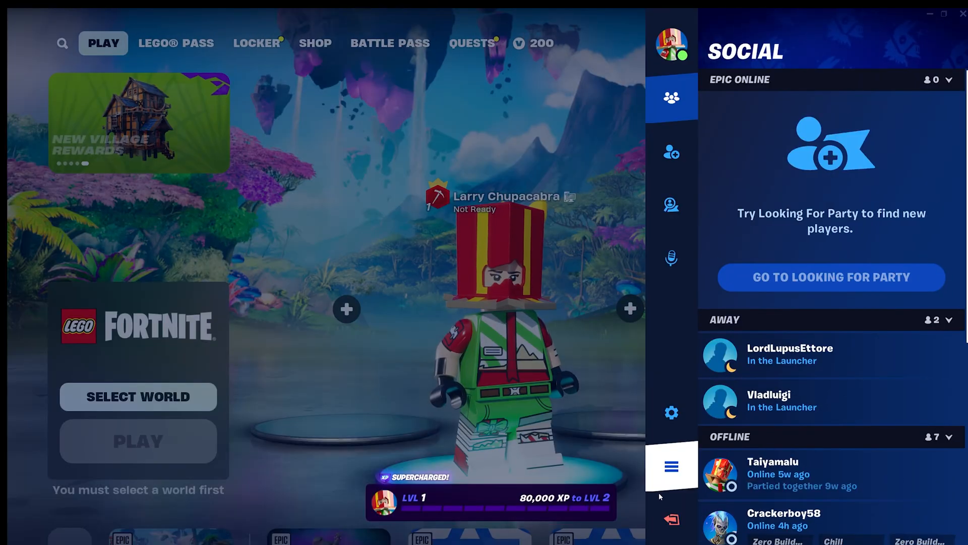
{"action": "left_click", "coordinate": [672, 529]}
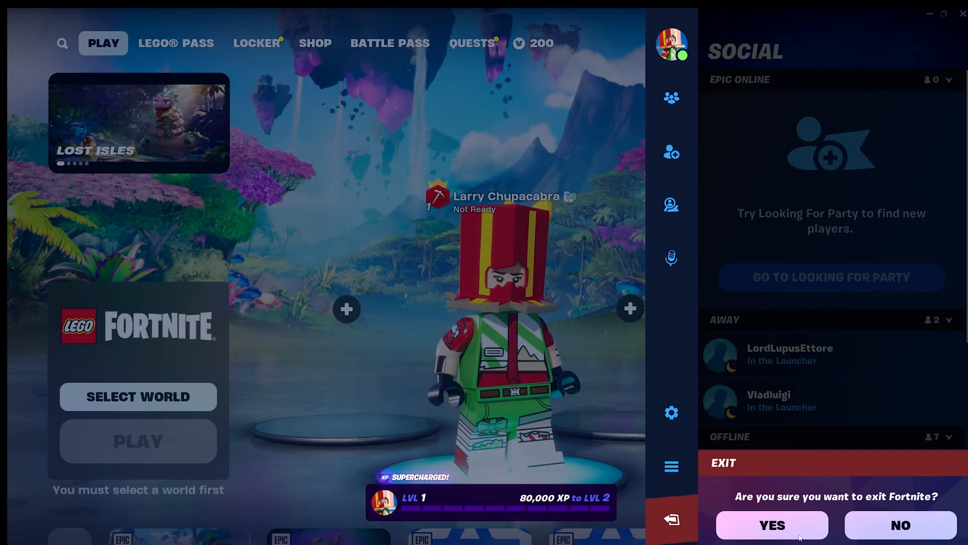
Step: Confirm exiting Fortnite, leaving Epic Games Launcher still marked Running in Steam
{"action": "left_click", "coordinate": [776, 539]}
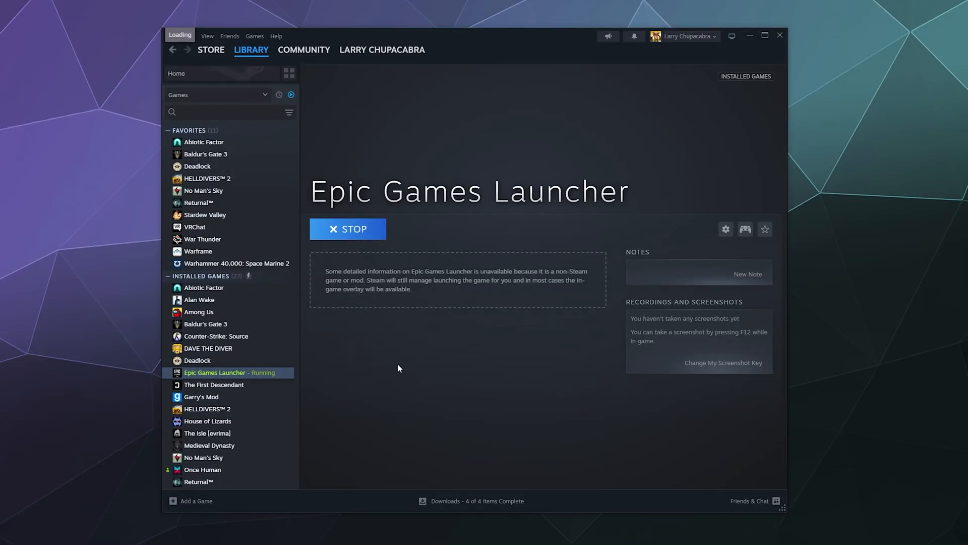
{"action": "mouse_move", "coordinate": [422, 347]}
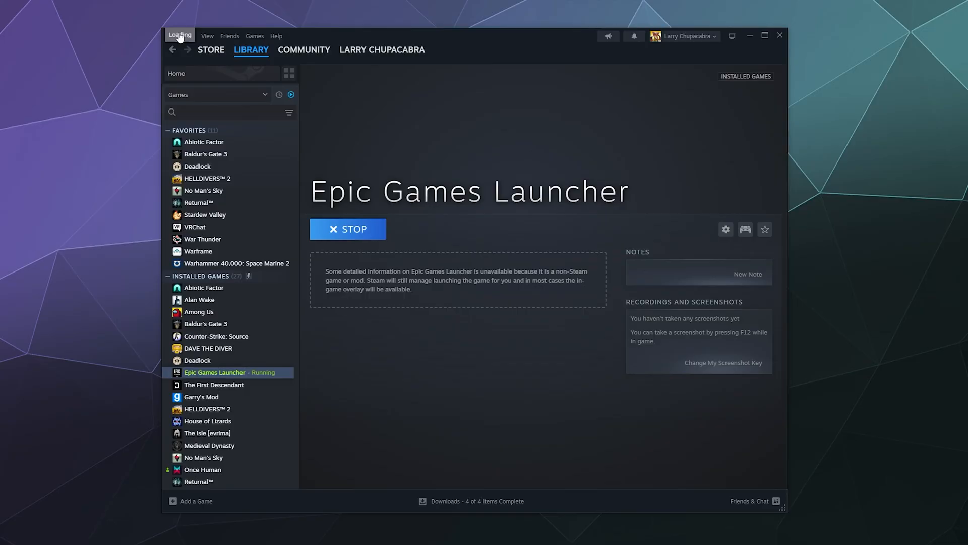
Step: Open Steam Settings on the Controller page listing the PlayStation 5 Controller
{"action": "left_click", "coordinate": [180, 35]}
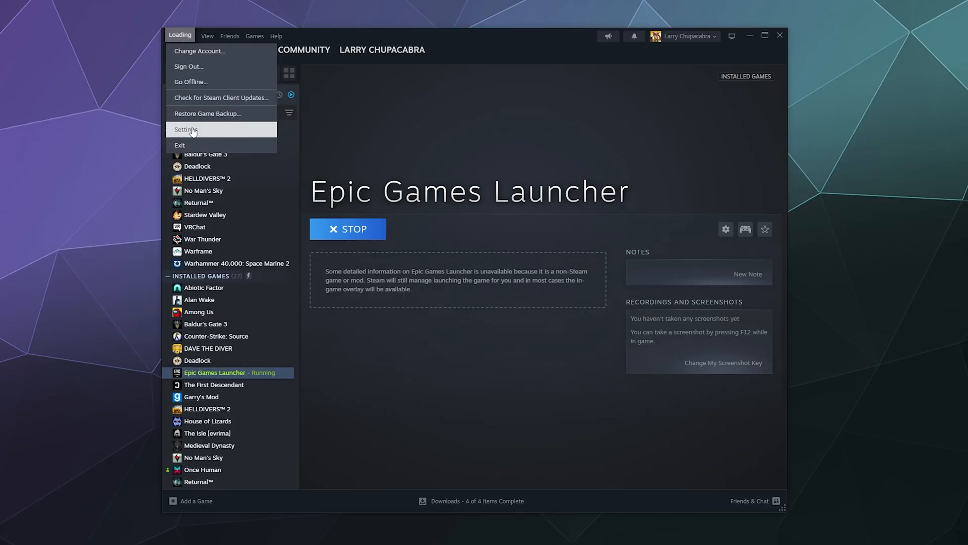
{"action": "left_click", "coordinate": [186, 129]}
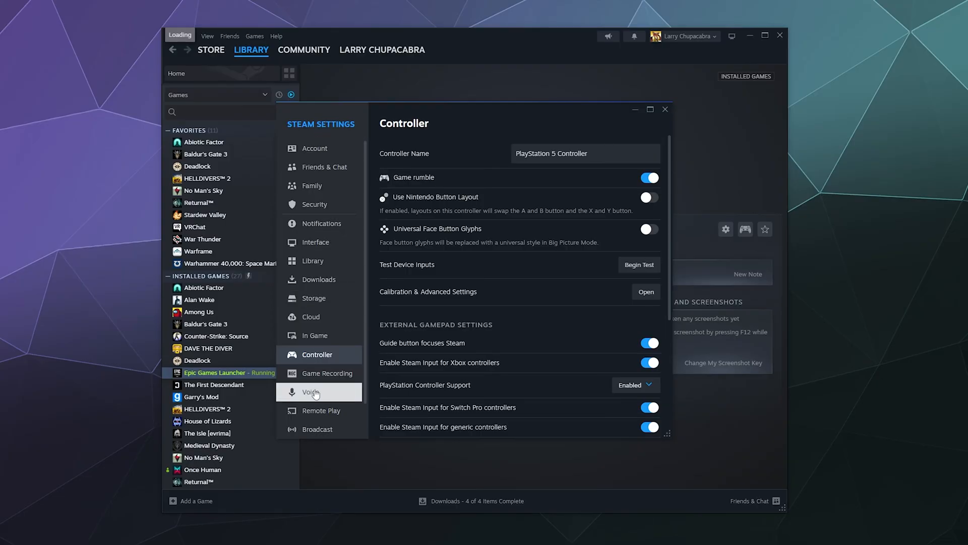
{"action": "mouse_move", "coordinate": [316, 173]}
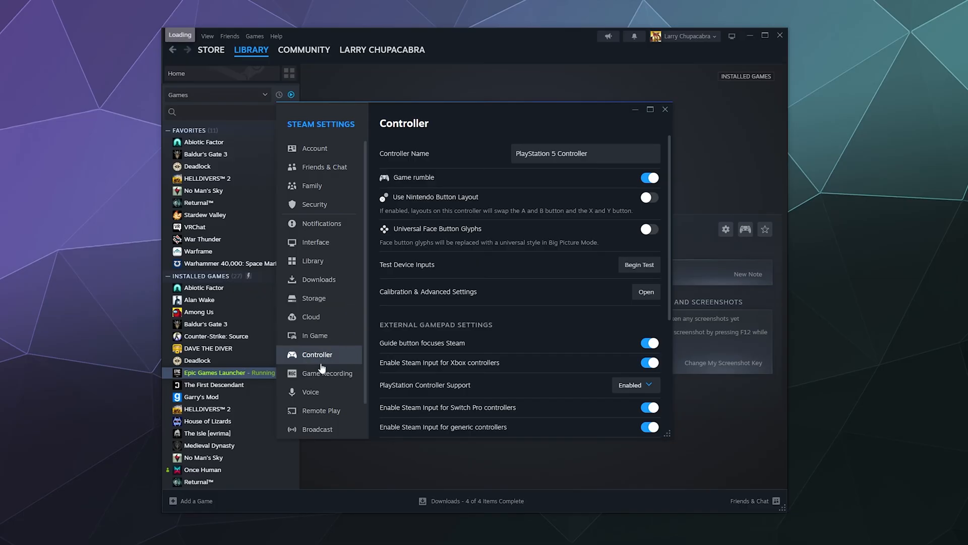
{"action": "mouse_move", "coordinate": [311, 366]}
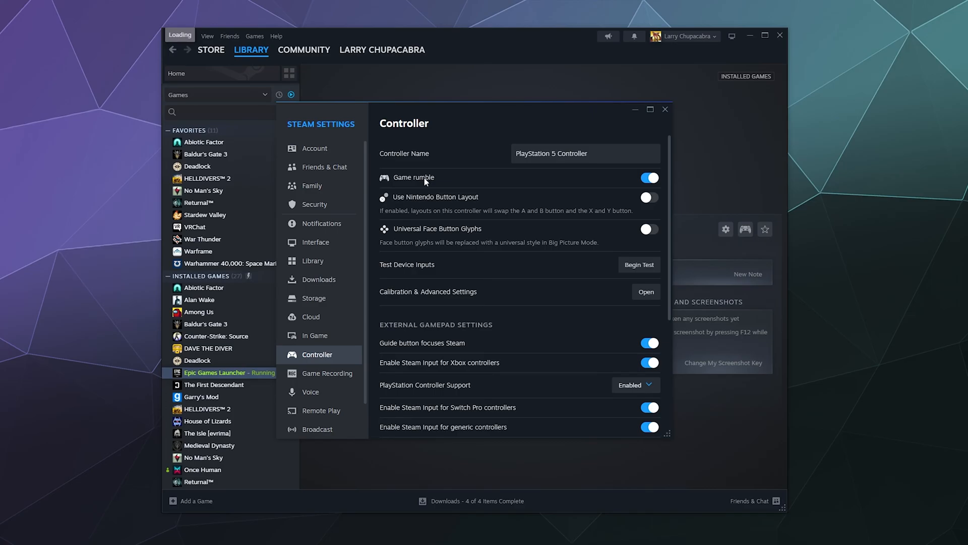
{"action": "mouse_move", "coordinate": [424, 207]}
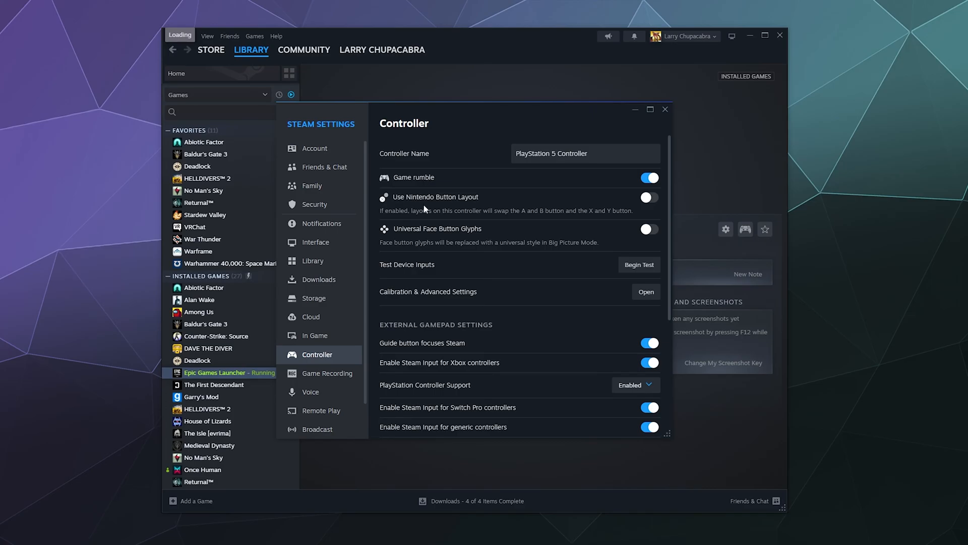
{"action": "mouse_move", "coordinate": [411, 236]}
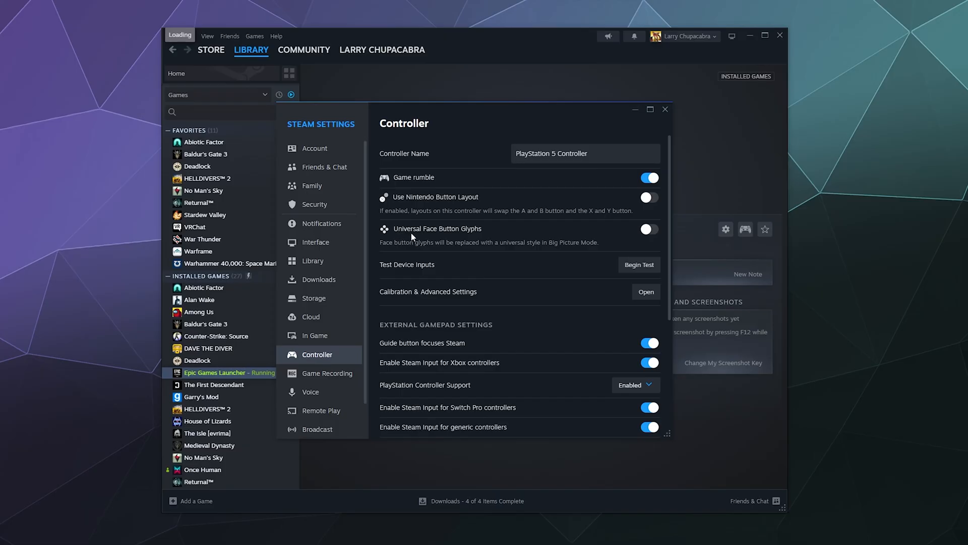
{"action": "mouse_move", "coordinate": [559, 245]}
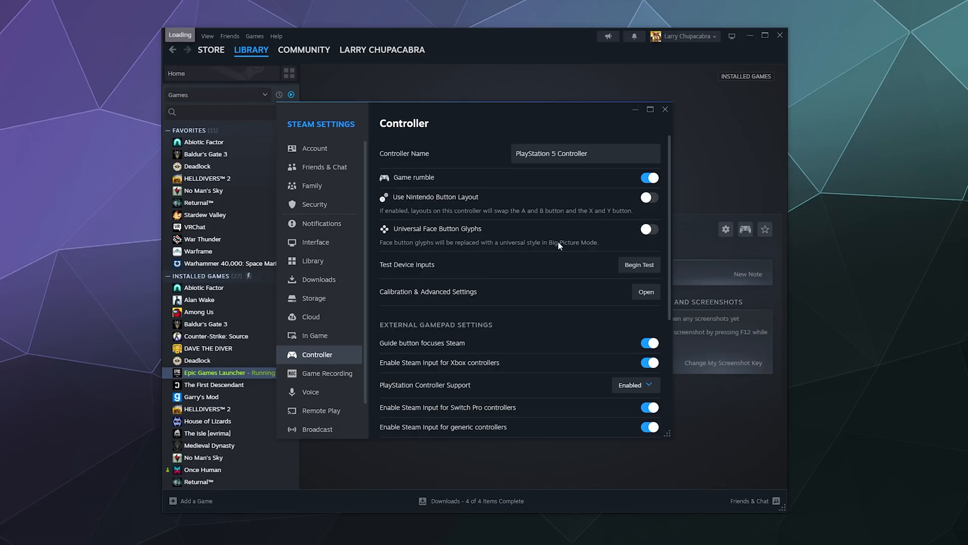
{"action": "mouse_move", "coordinate": [390, 347]}
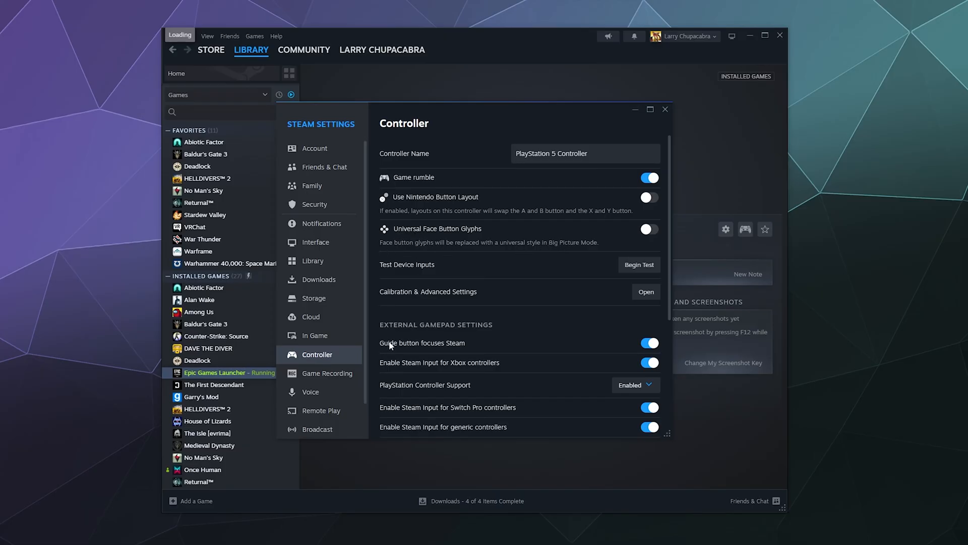
{"action": "scroll", "scroll_direction": "down", "scroll_amount": 3}
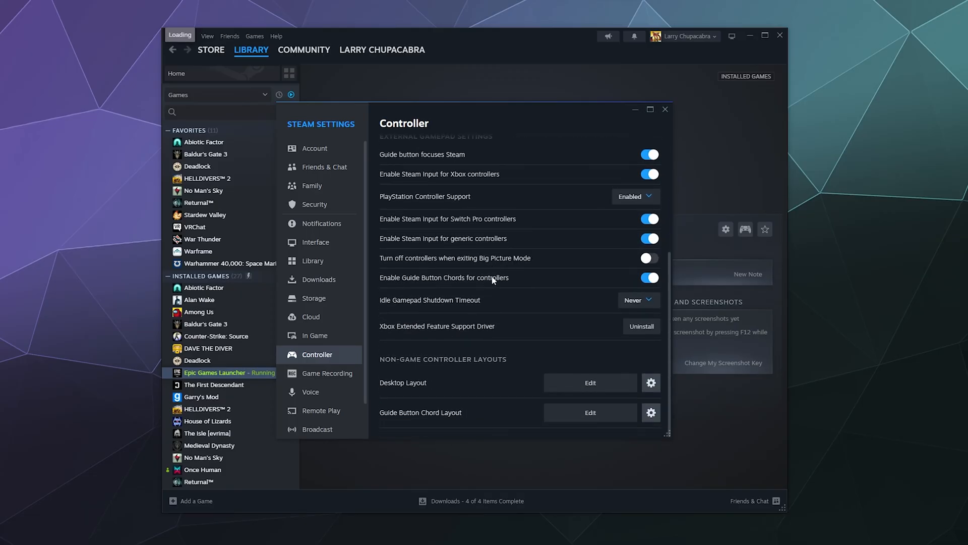
{"action": "mouse_move", "coordinate": [466, 200]}
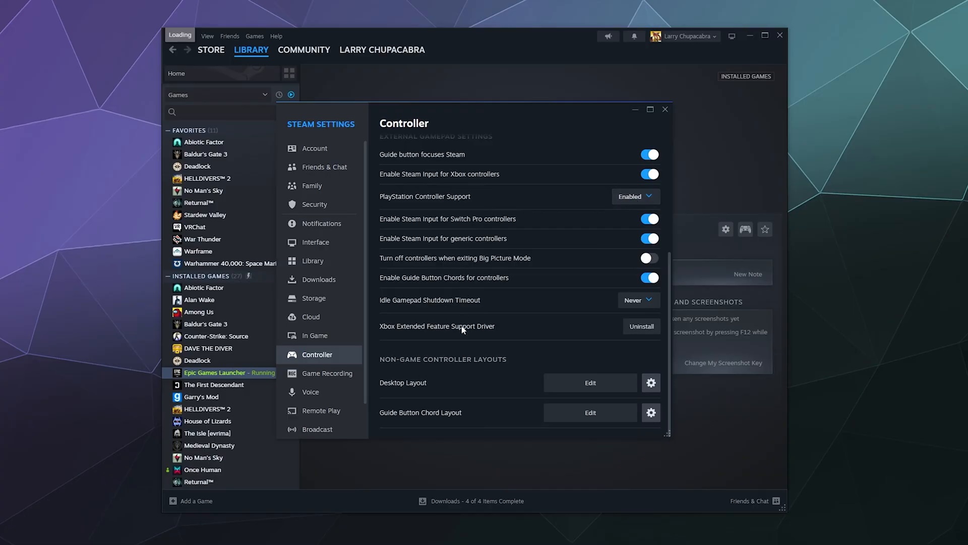
{"action": "mouse_move", "coordinate": [485, 363]}
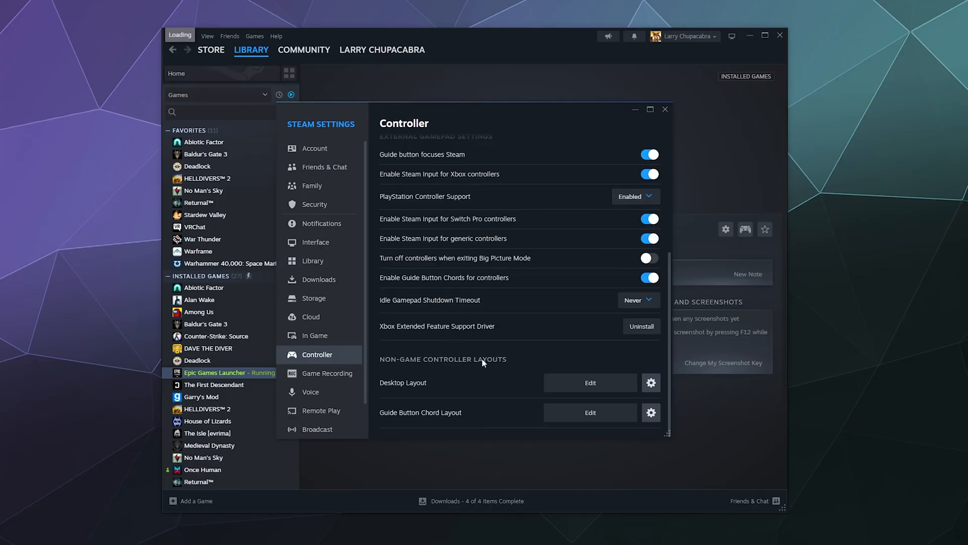
{"action": "mouse_move", "coordinate": [507, 351]}
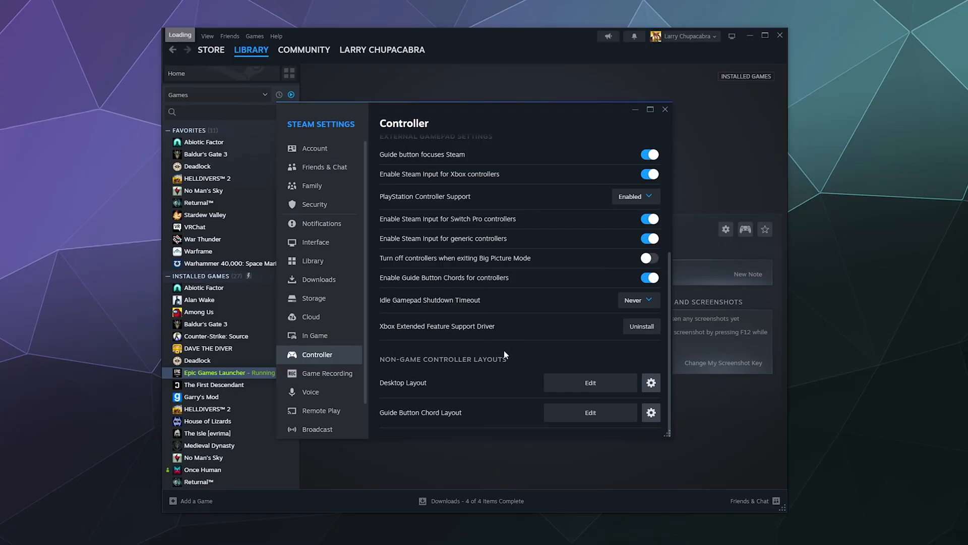
{"action": "mouse_move", "coordinate": [432, 381]}
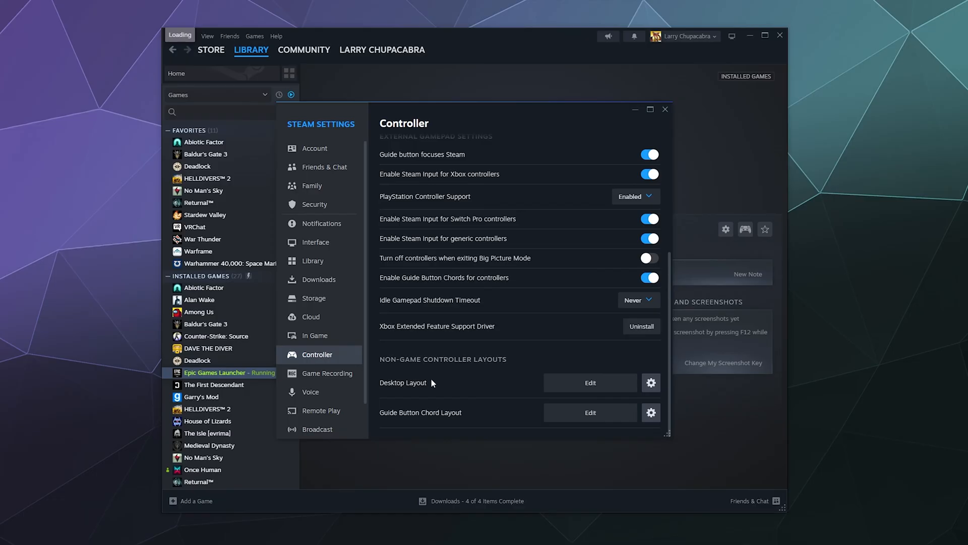
{"action": "mouse_move", "coordinate": [583, 386]}
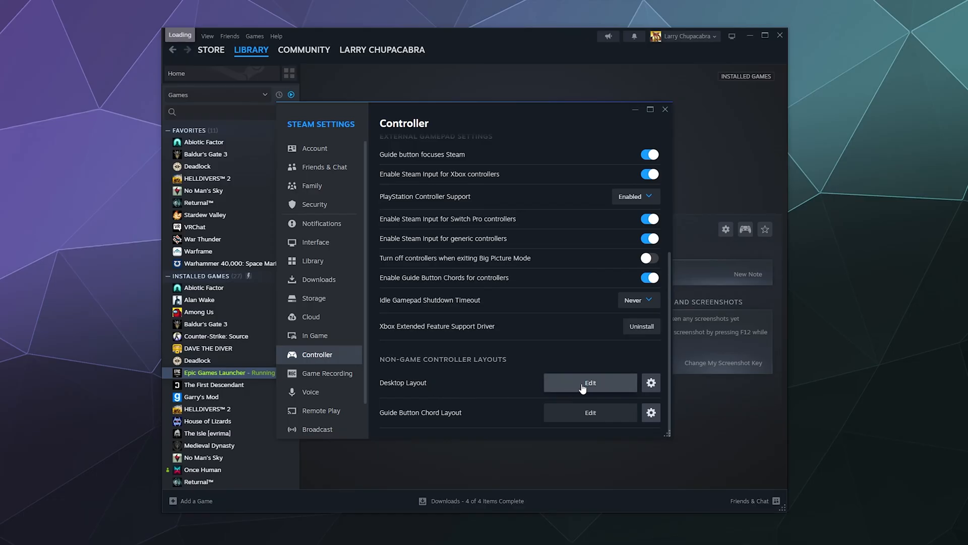
Step: Edit the Desktop Layout under Non-Game Controller Layouts
{"action": "left_click", "coordinate": [590, 382]}
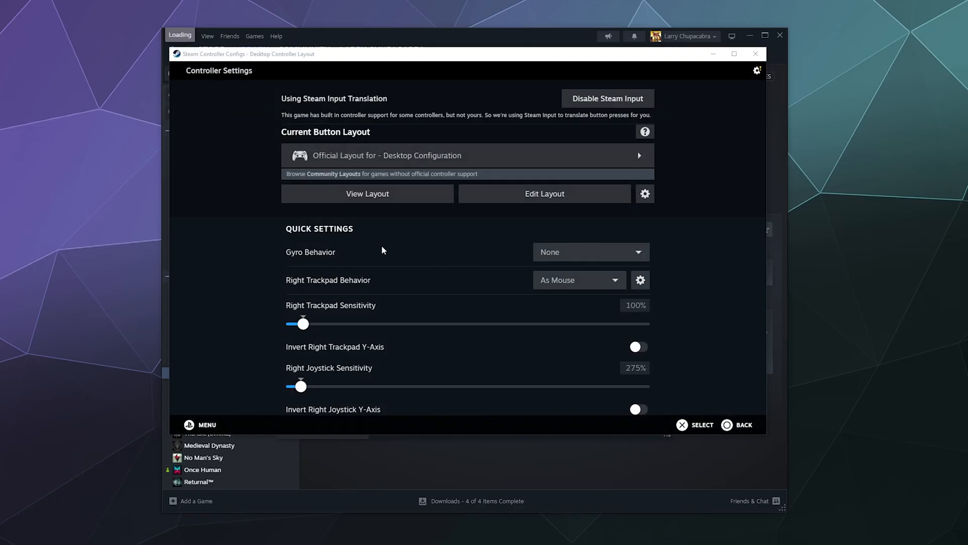
{"action": "mouse_move", "coordinate": [358, 161]}
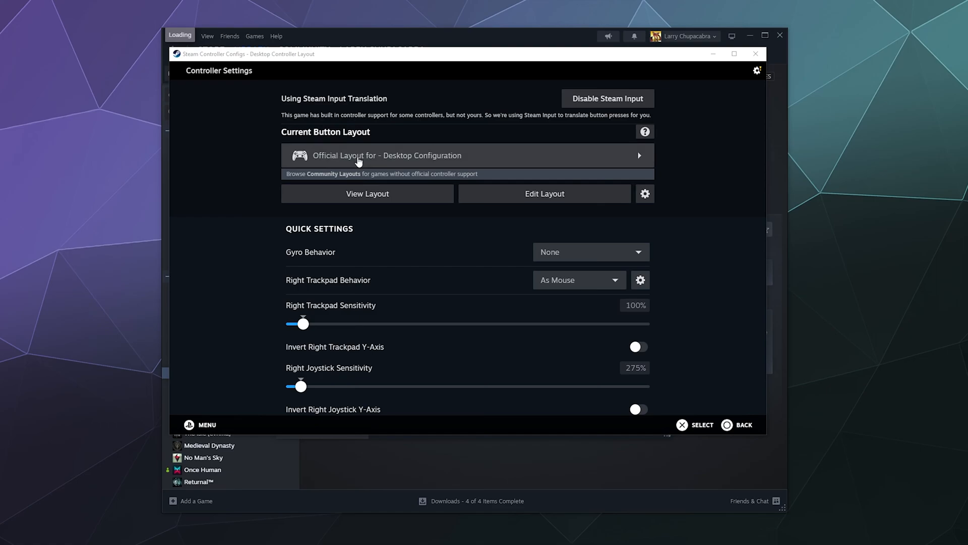
{"action": "mouse_move", "coordinate": [312, 111]}
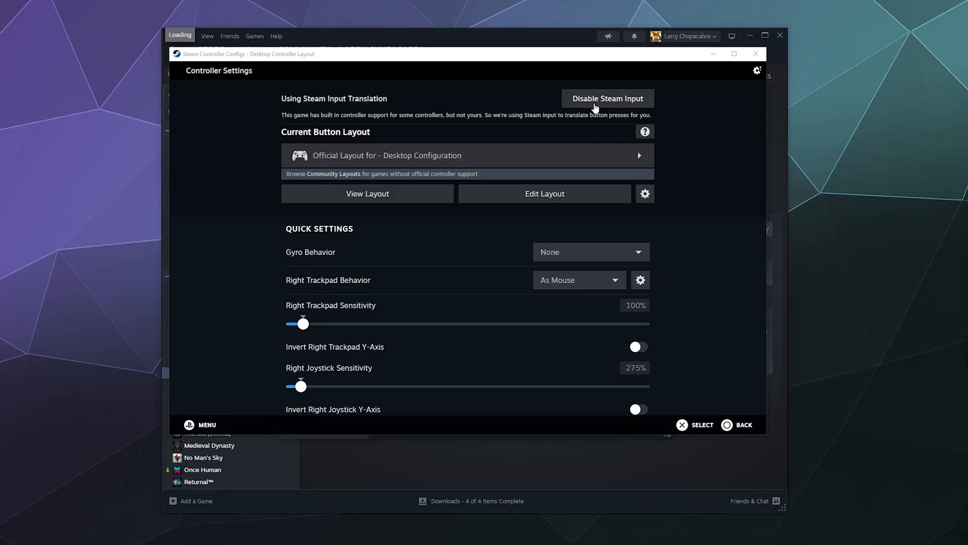
{"action": "mouse_move", "coordinate": [486, 235]}
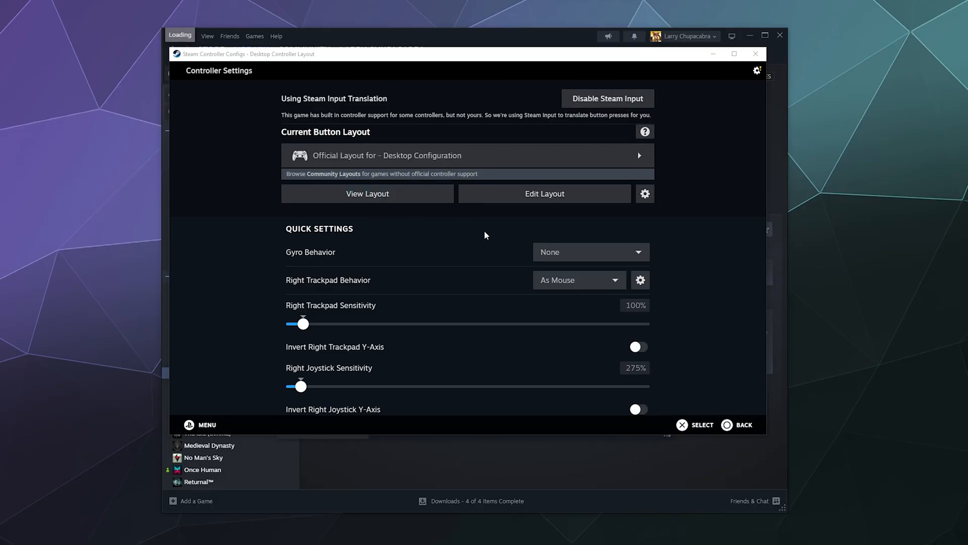
{"action": "mouse_move", "coordinate": [435, 261]}
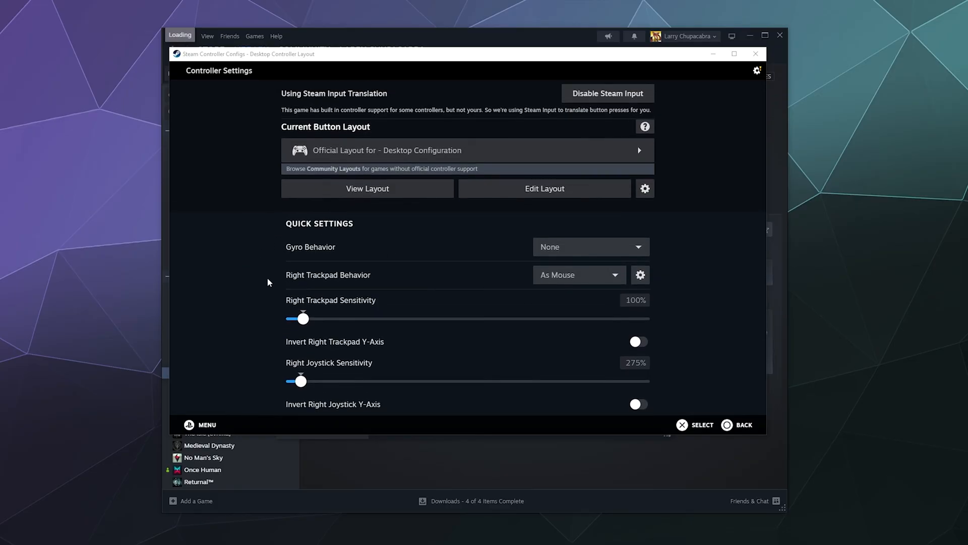
Step: Browse the Community Layouts for the desktop configuration, then return to the Controller settings
{"action": "left_click", "coordinate": [466, 151]}
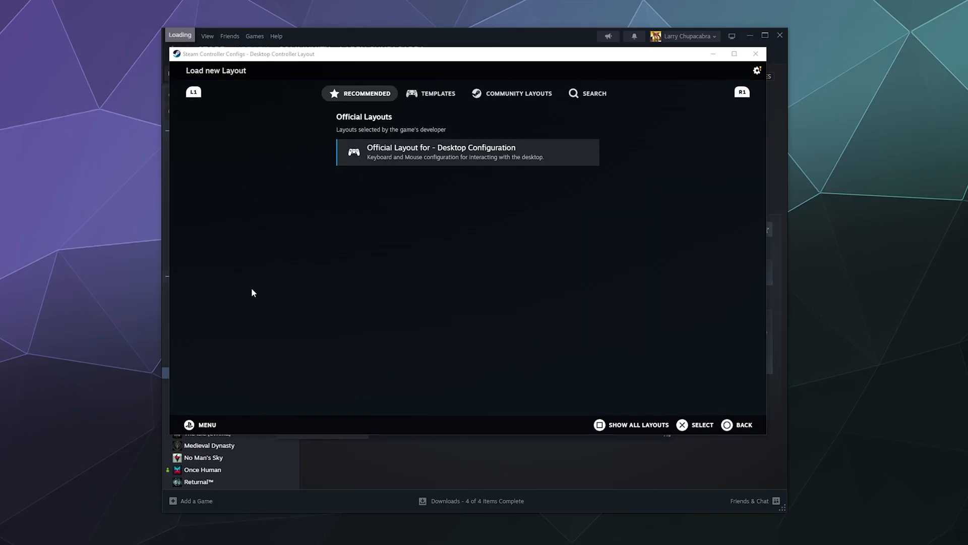
{"action": "left_click", "coordinate": [519, 93]}
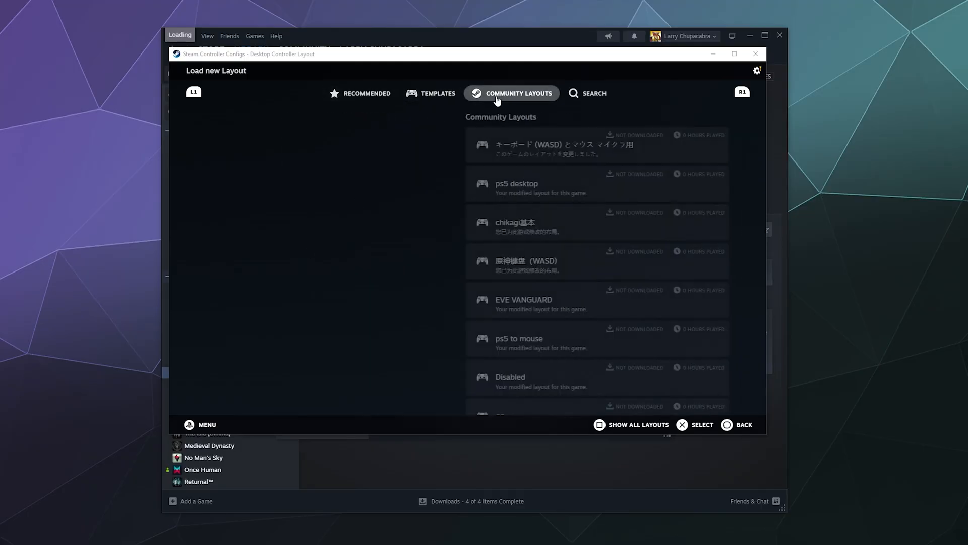
{"action": "left_click", "coordinate": [519, 92]}
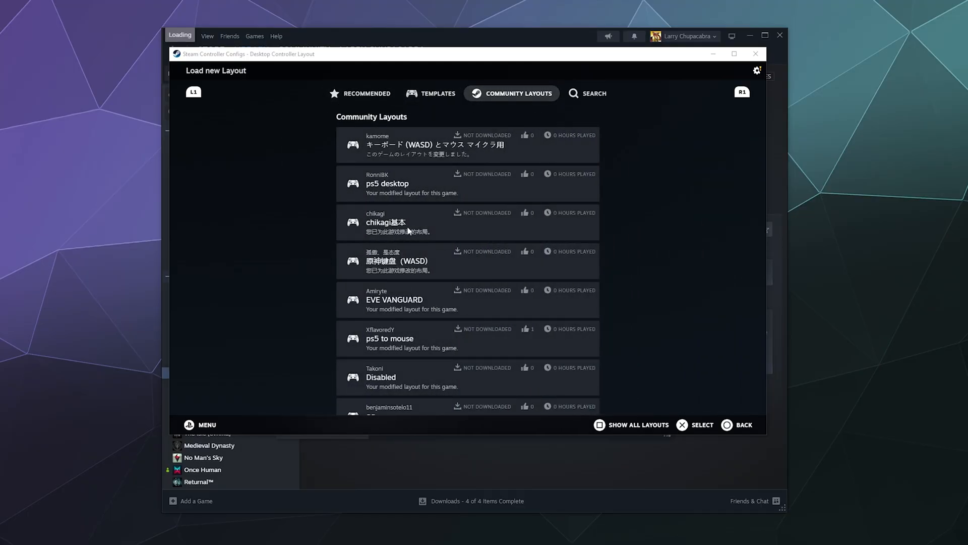
{"action": "scroll", "scroll_direction": "down", "scroll_amount": 3}
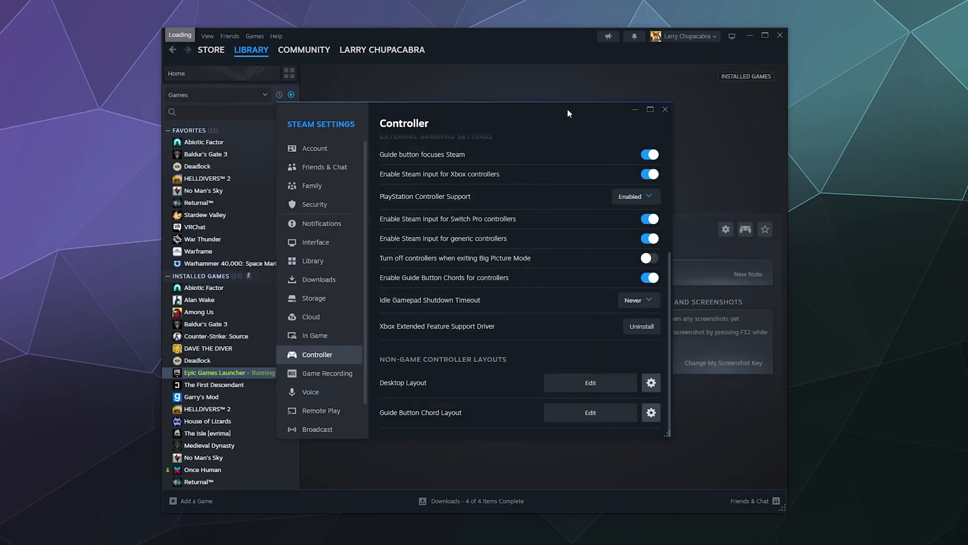
{"action": "mouse_move", "coordinate": [556, 163]}
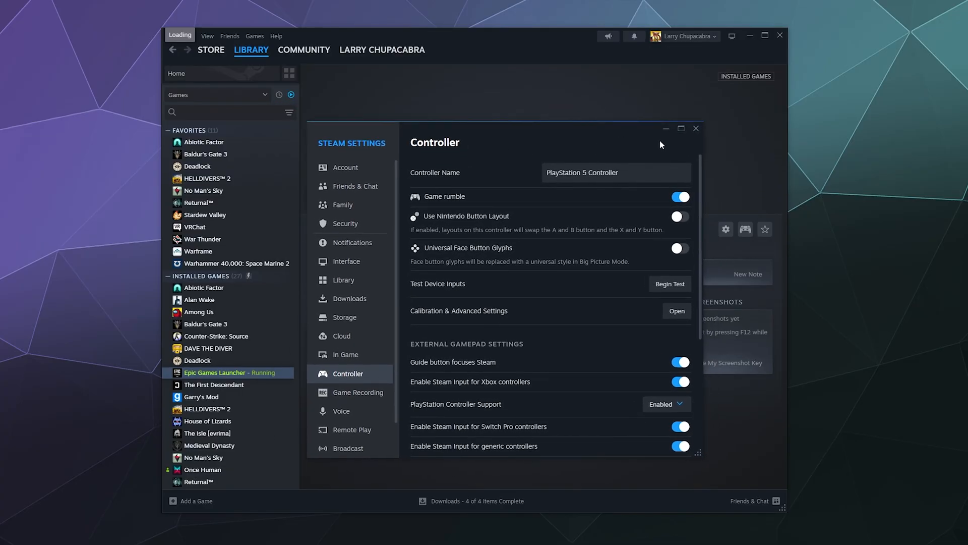
{"action": "mouse_move", "coordinate": [660, 155]}
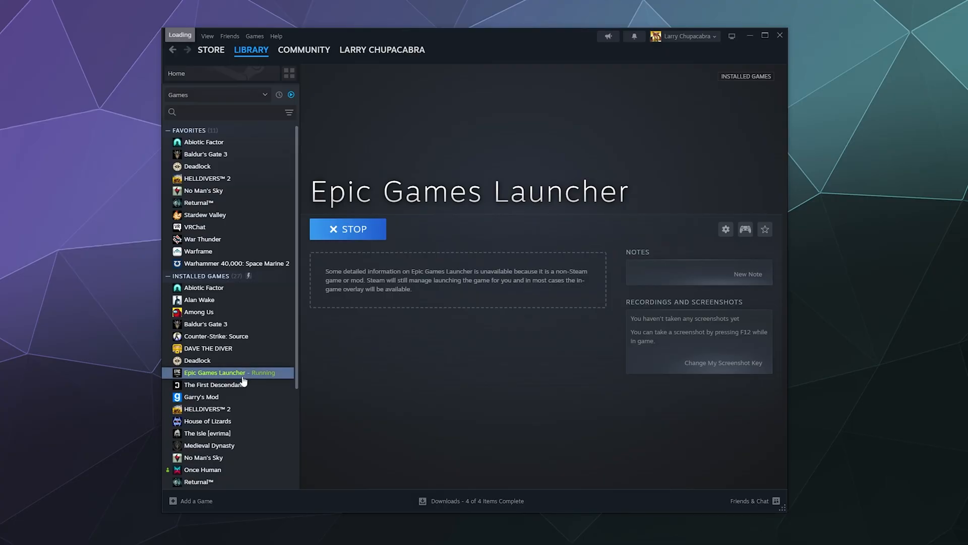
{"action": "mouse_move", "coordinate": [240, 389]}
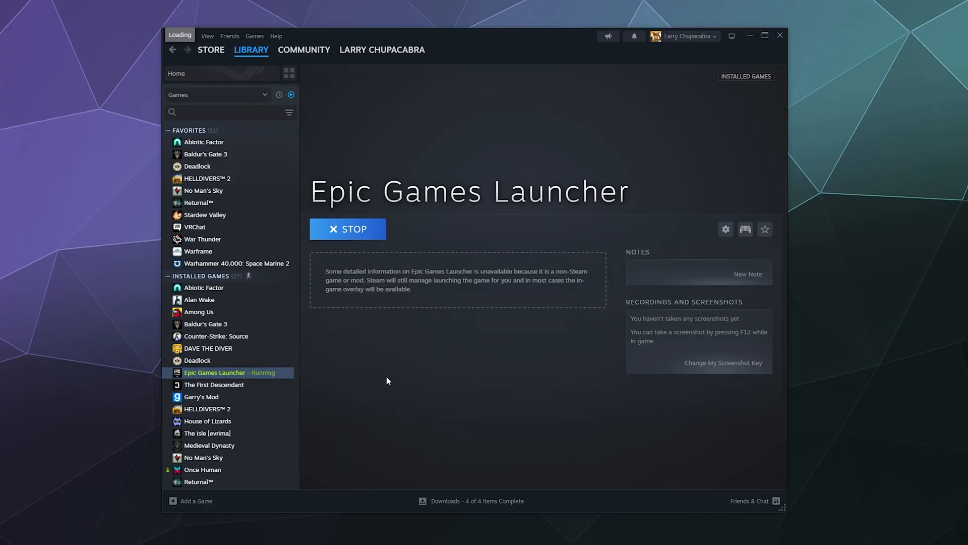
{"action": "mouse_move", "coordinate": [380, 381]}
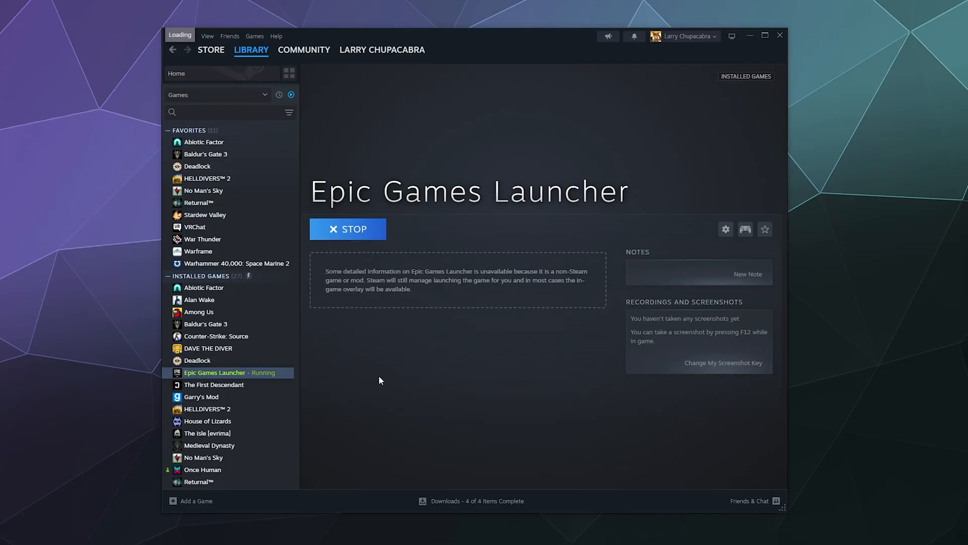
{"action": "mouse_move", "coordinate": [383, 386]}
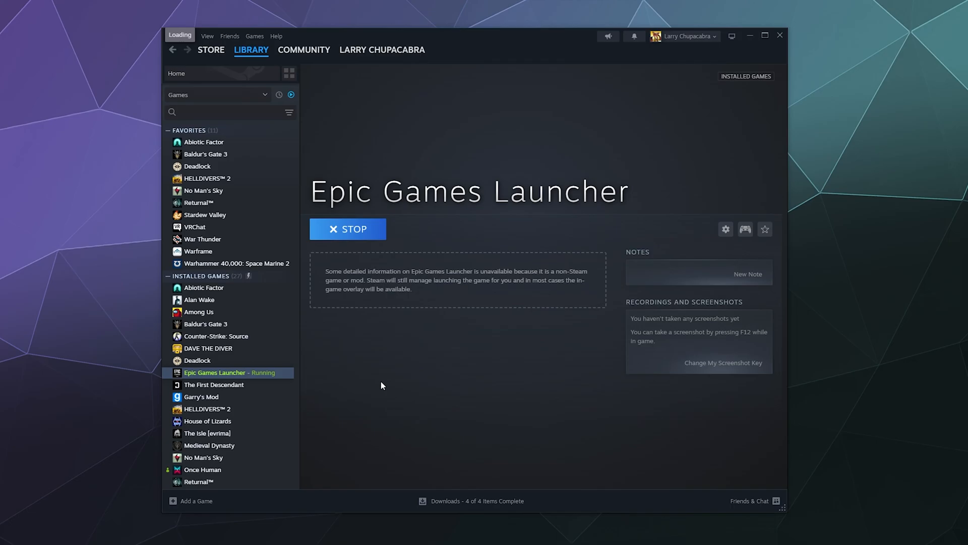